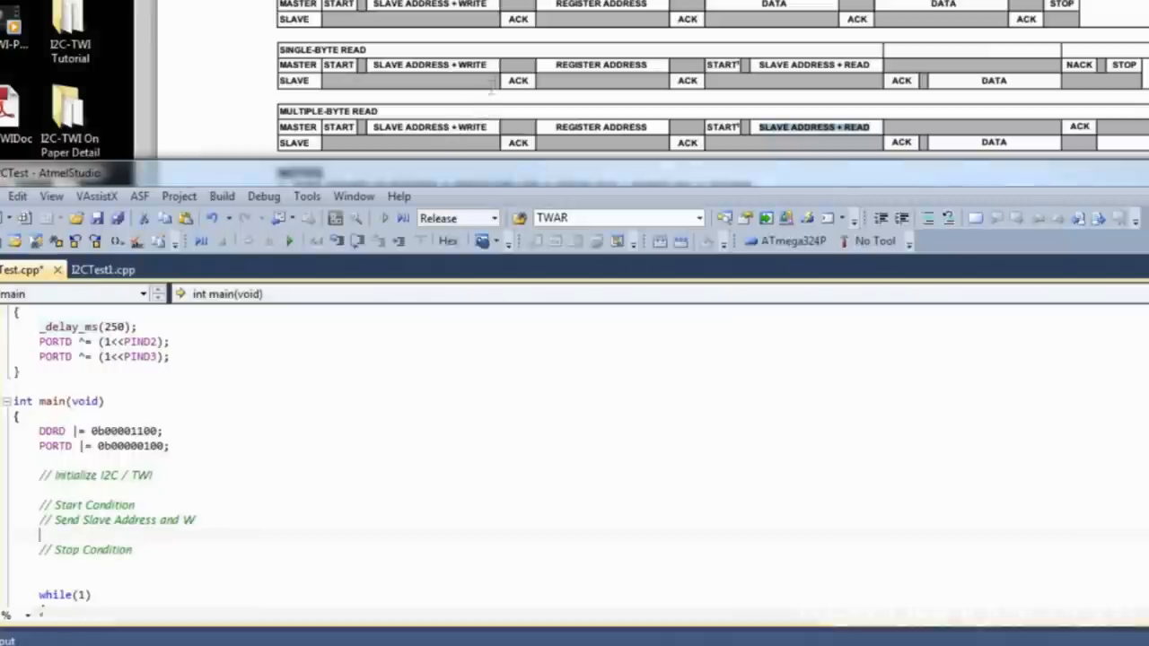
Start a new // step comment in main() after 'Send Slave Address and W'.
type("//")
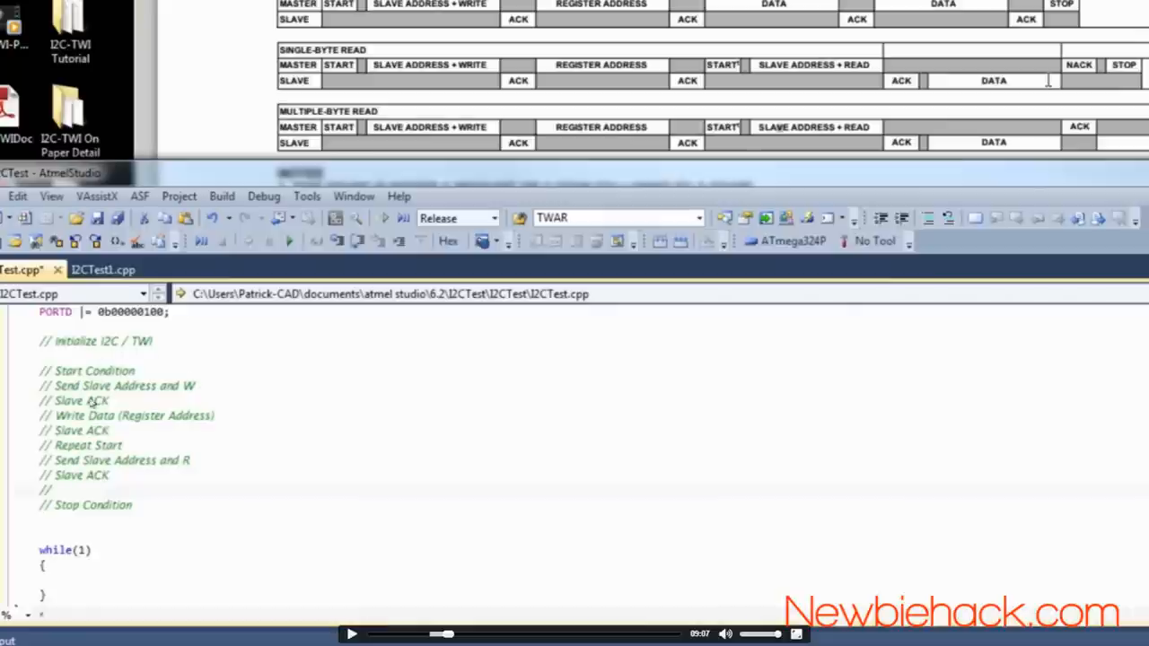
mouse_move(140, 528)
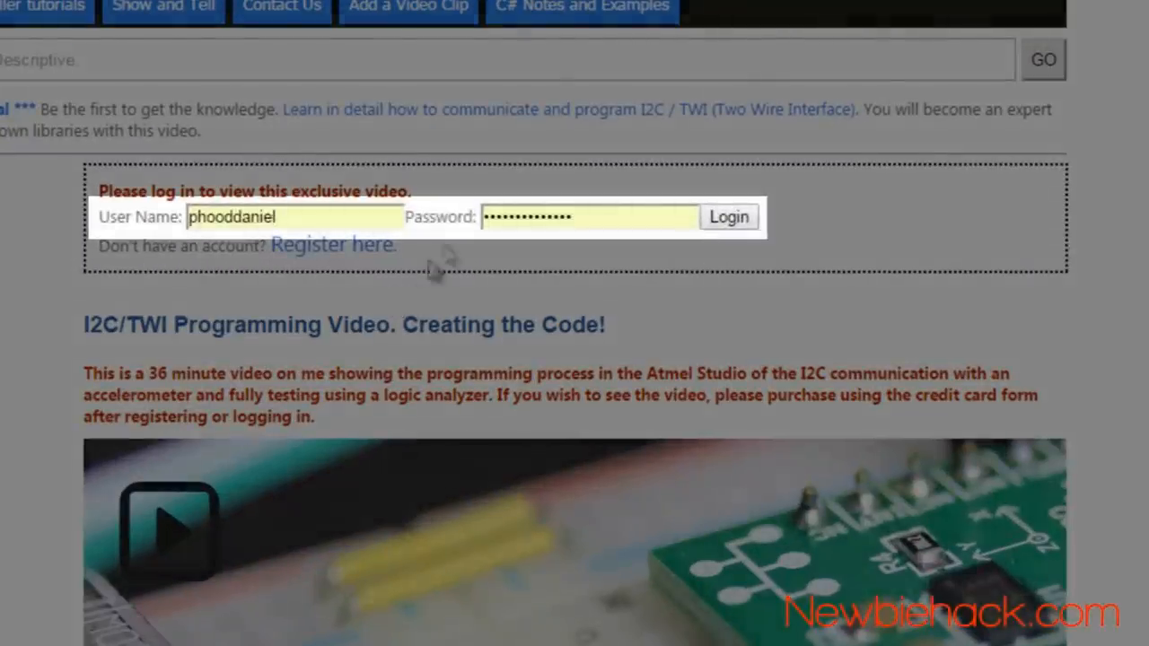
mouse_move(374, 184)
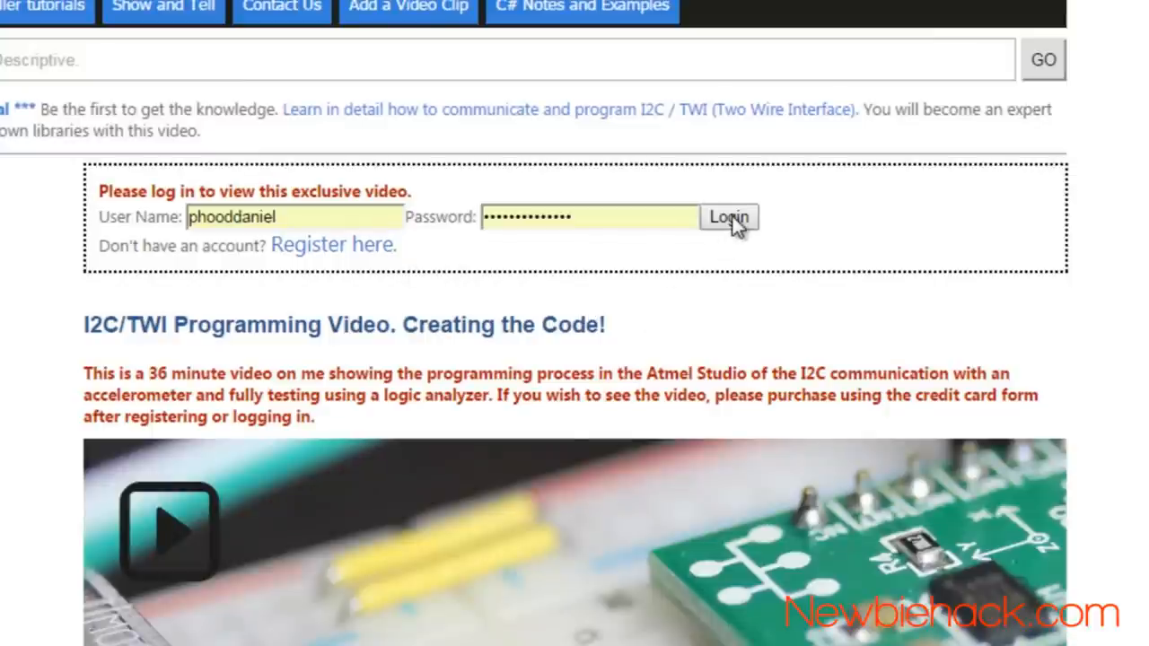
mouse_move(816, 284)
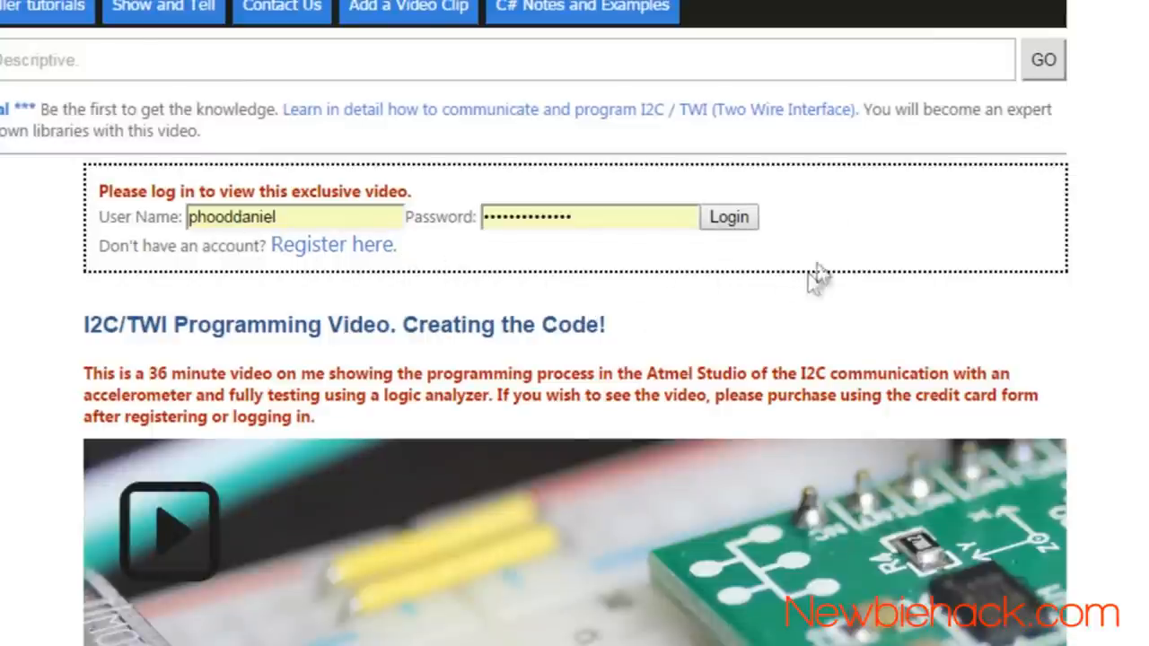
mouse_move(725, 273)
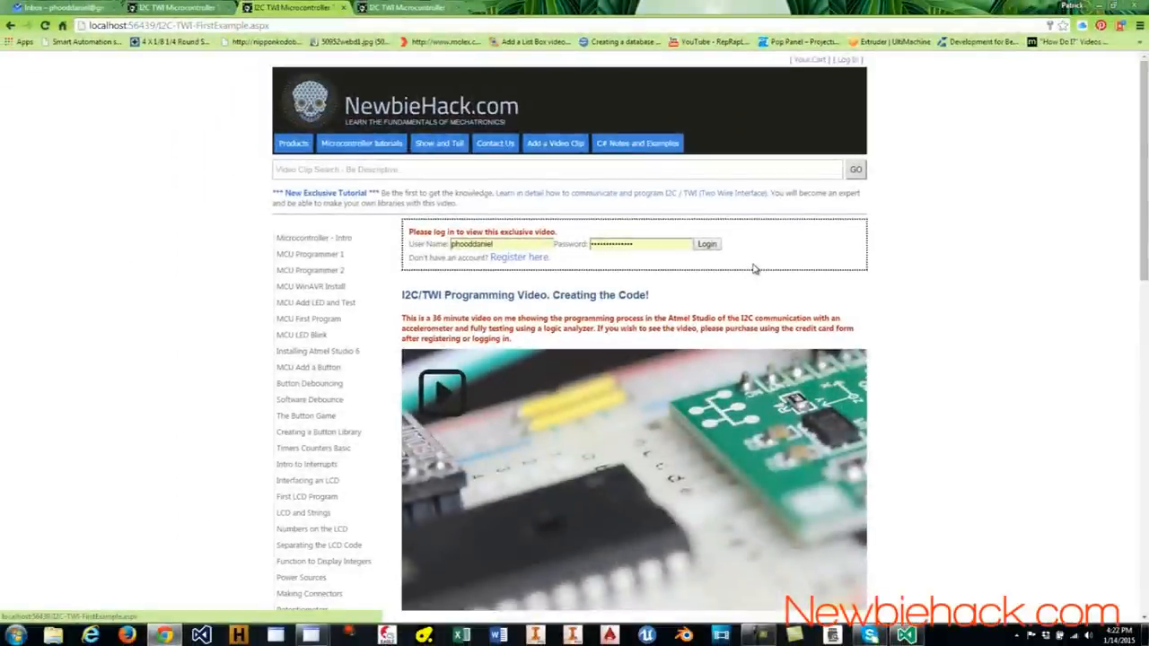
Sign in with the entered credentials to unlock the exclusive I2C/TWI video.
left_click(707, 244)
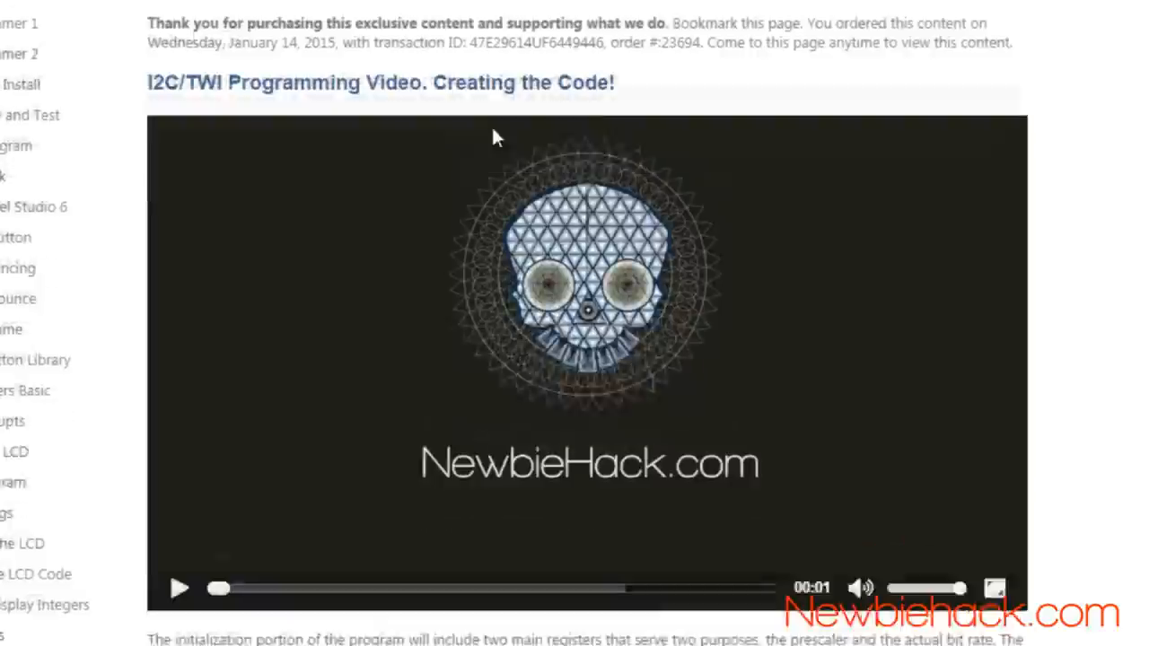
Scroll down past the video to the TWSR prescaler bits and TWBR bit-rate formula tables.
scroll("down", 3)
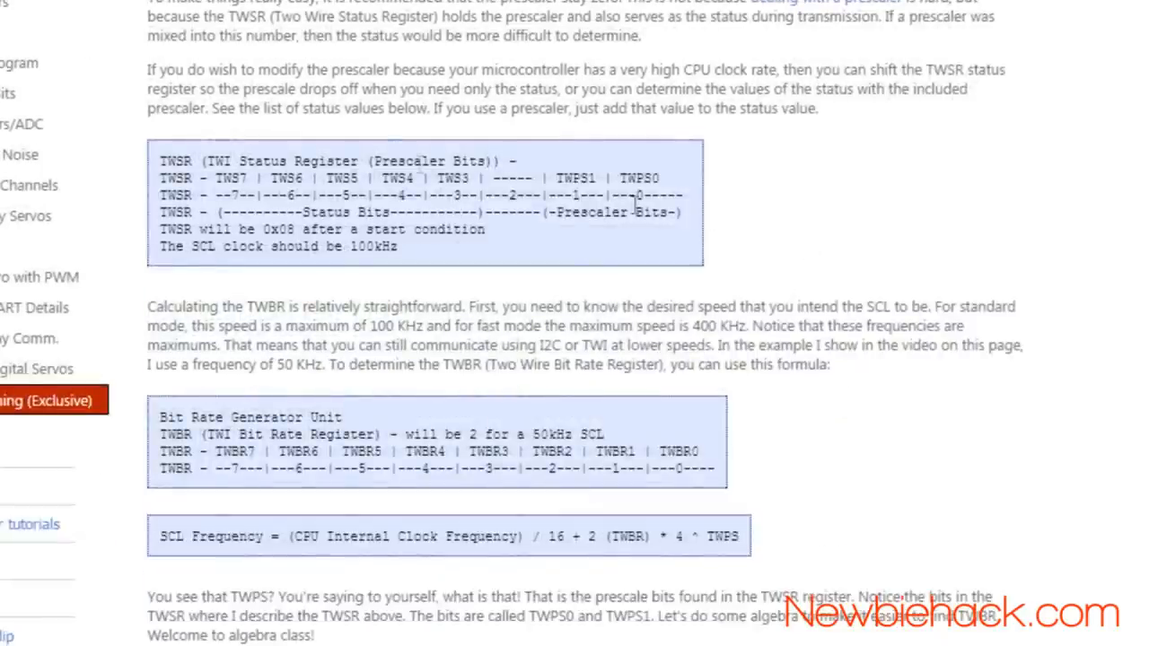
scroll("down", 3)
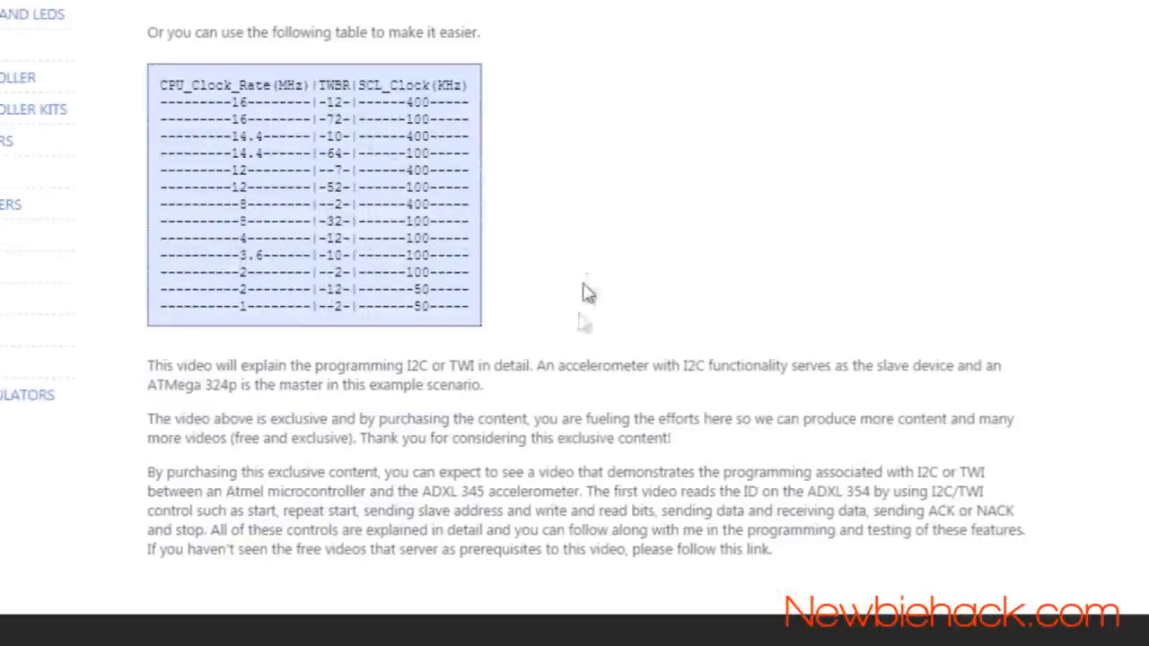